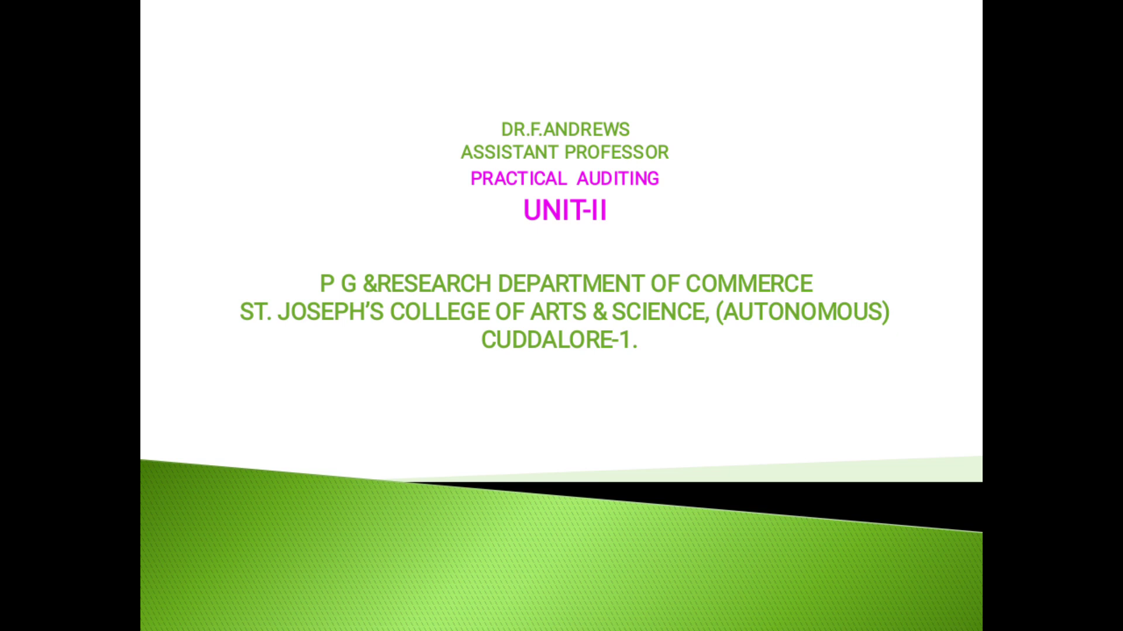
key("Right")
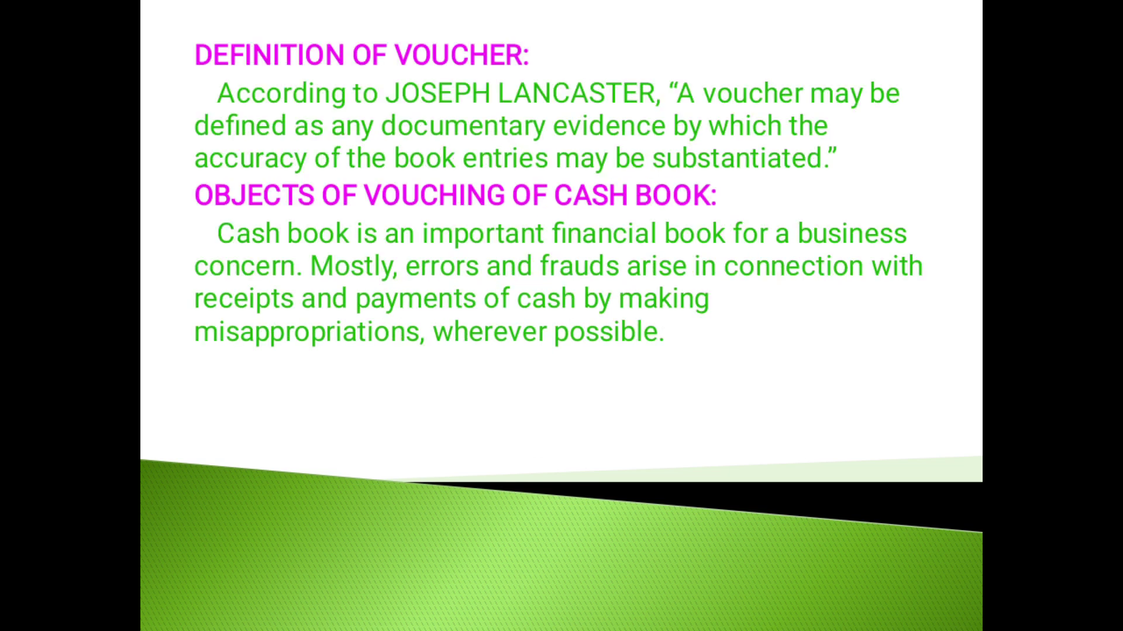